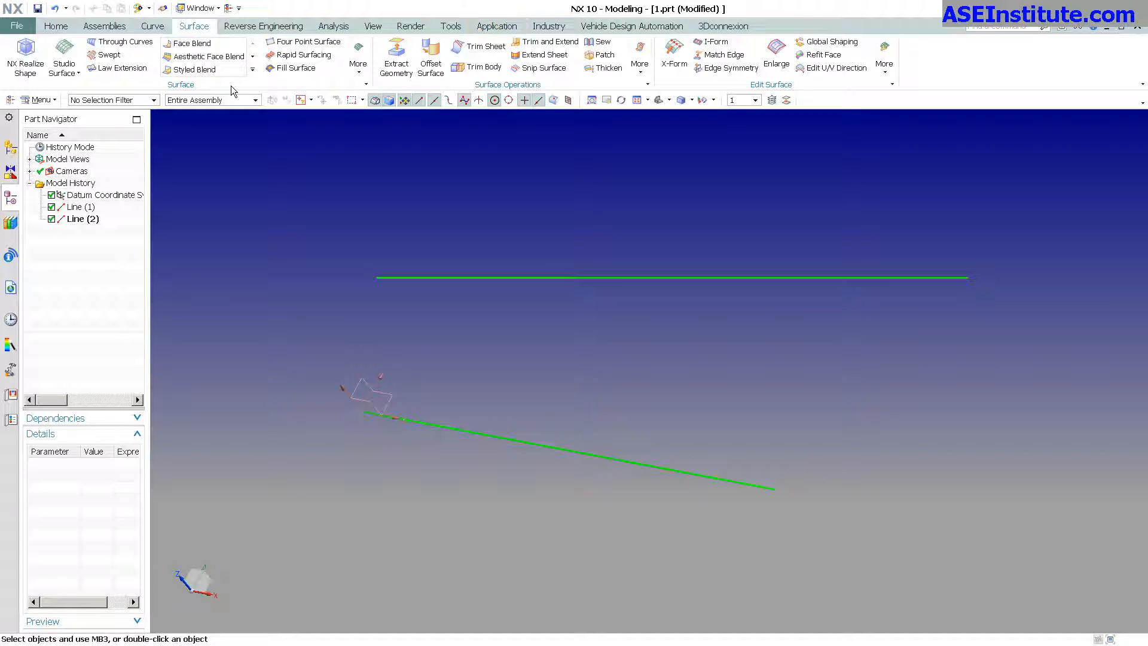
Launch Section Surface from the Surface More gallery, keeping Circular, Two Point Radius.
left_click(358, 55)
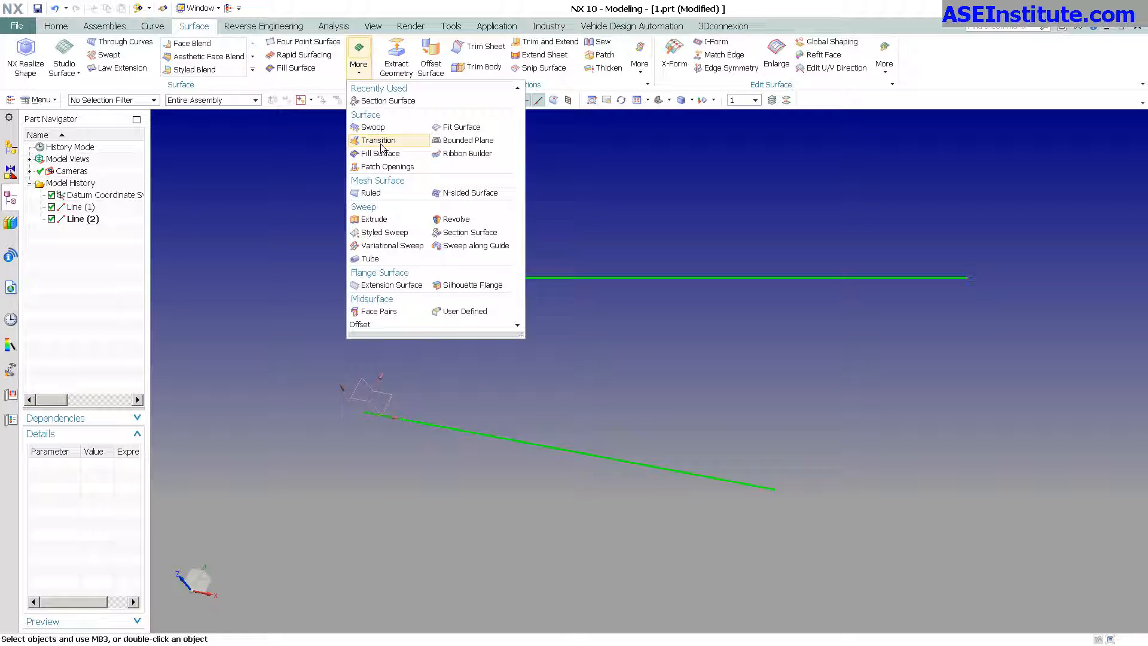
mouse_move(468, 232)
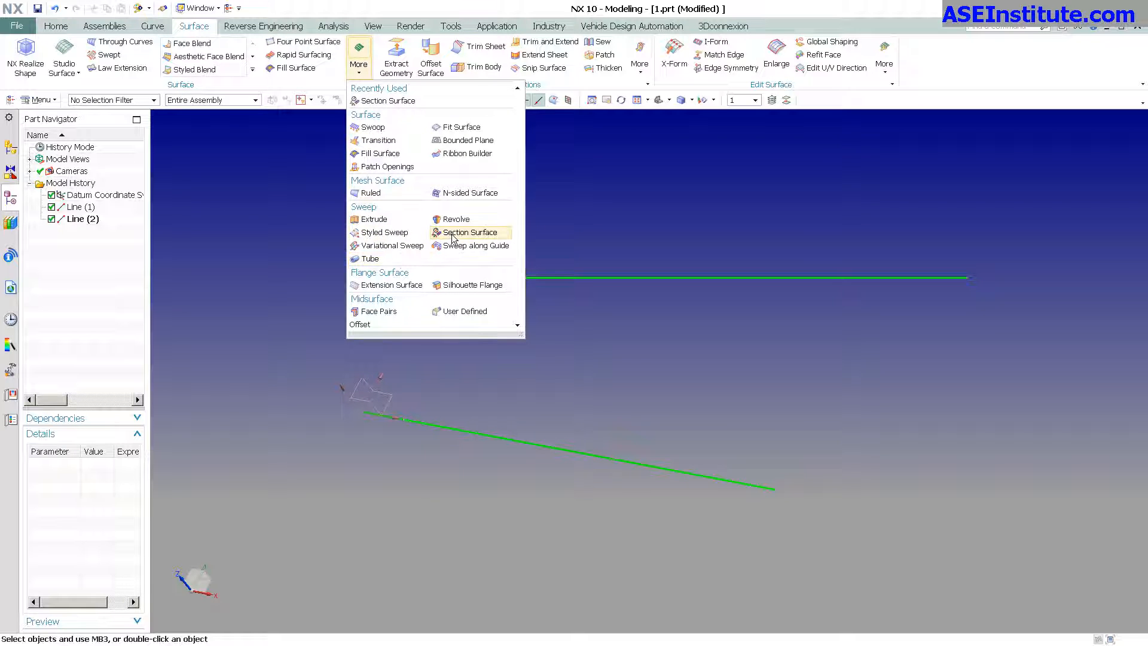
left_click(470, 232)
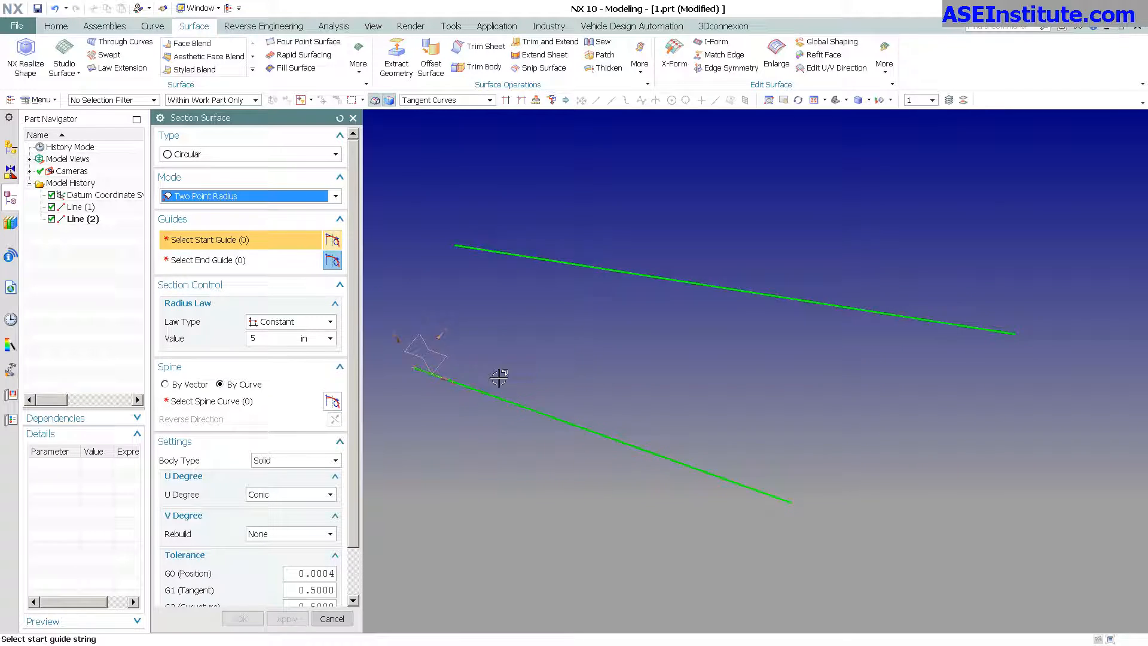
Use the lower and upper lines as guides, set a reversed By Vector spine, and confirm.
left_click(623, 440)
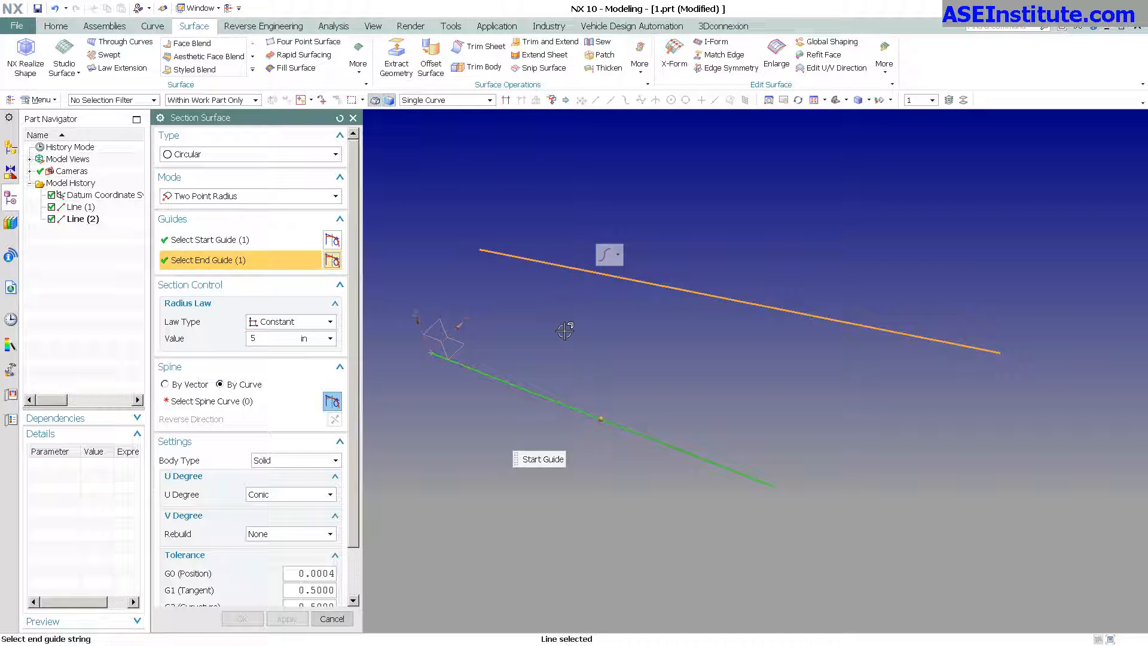
left_click(166, 383)
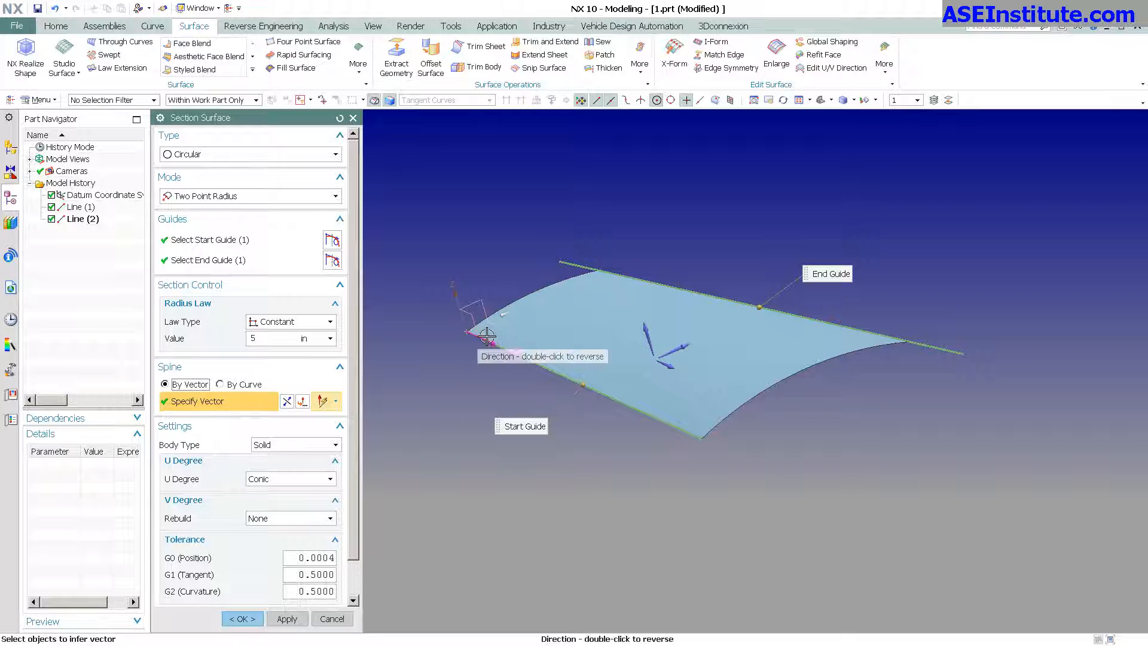
double_click(485, 336)
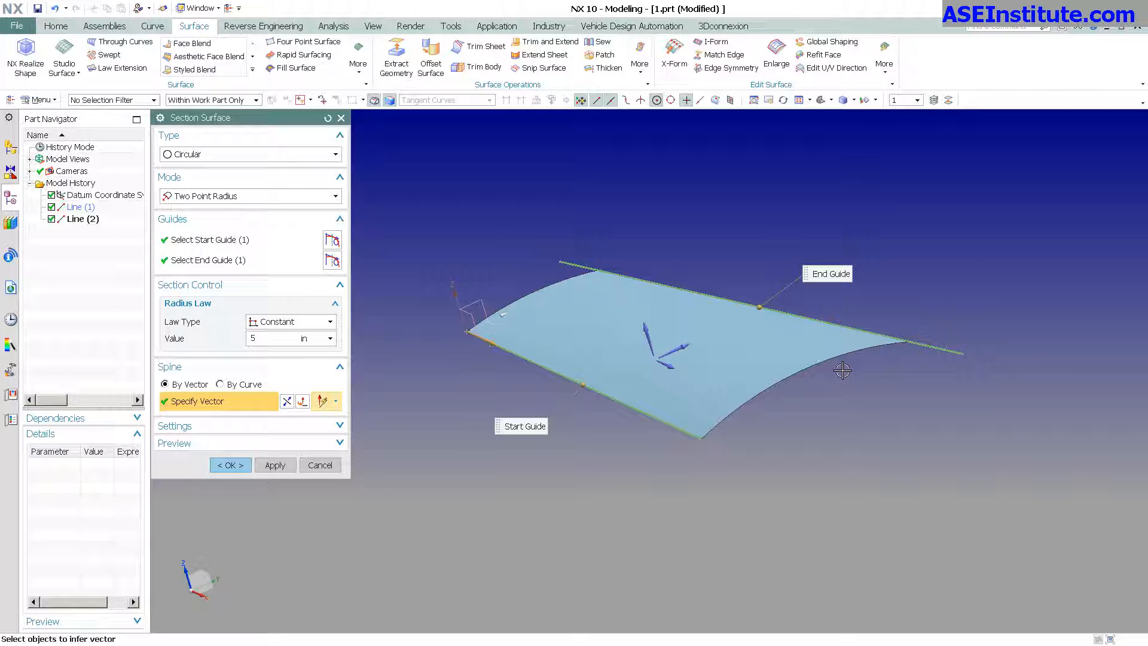
left_click(229, 465)
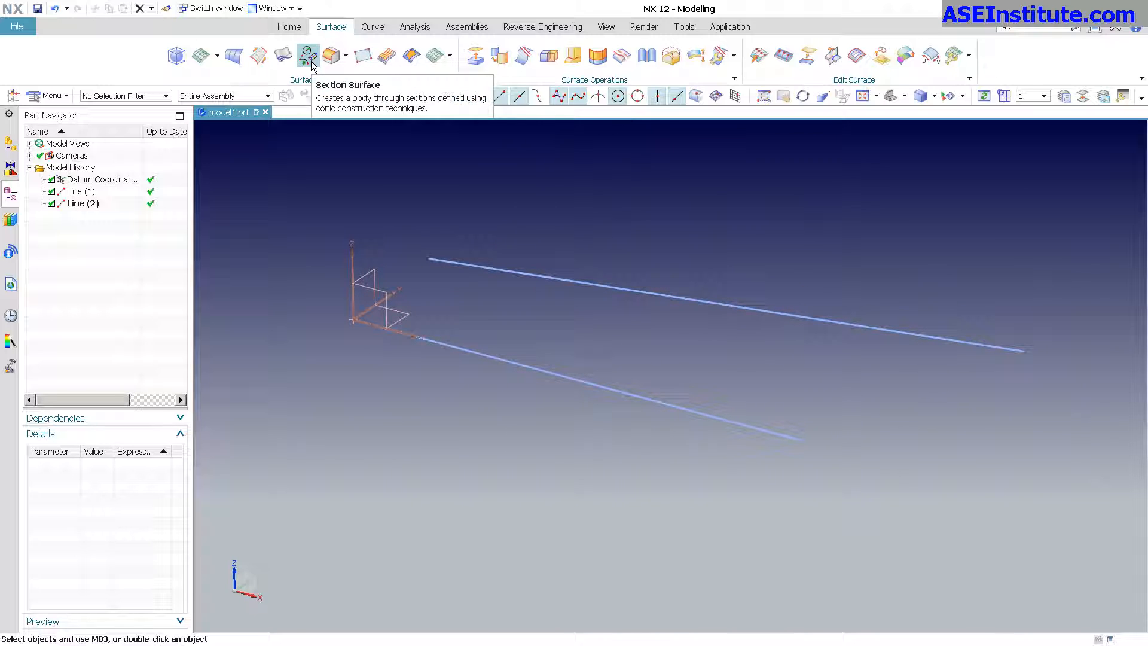
In NX 12, launch Section Surface, pick the upper line as end guide, and set the spine vector.
left_click(307, 55)
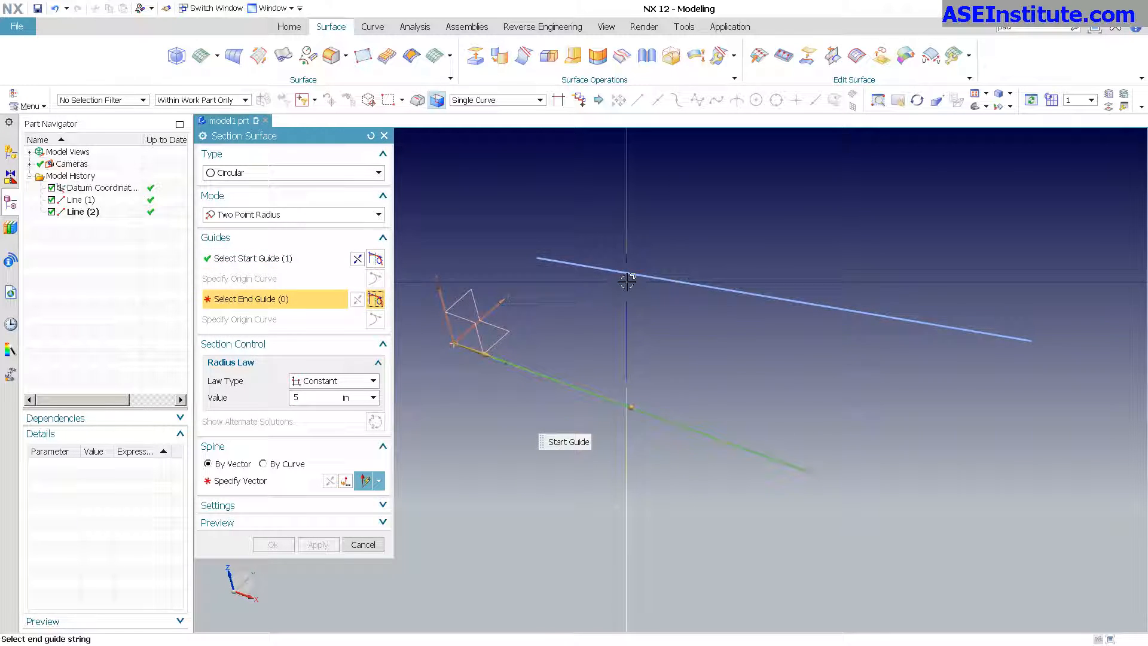
left_click(769, 315)
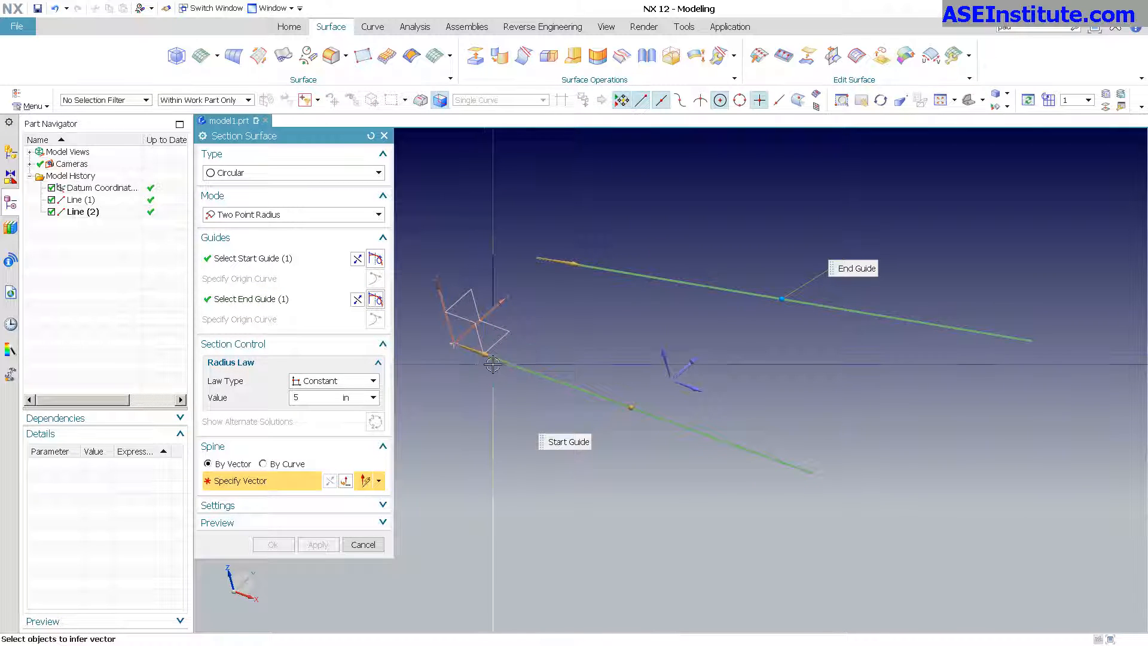
left_click(542, 497)
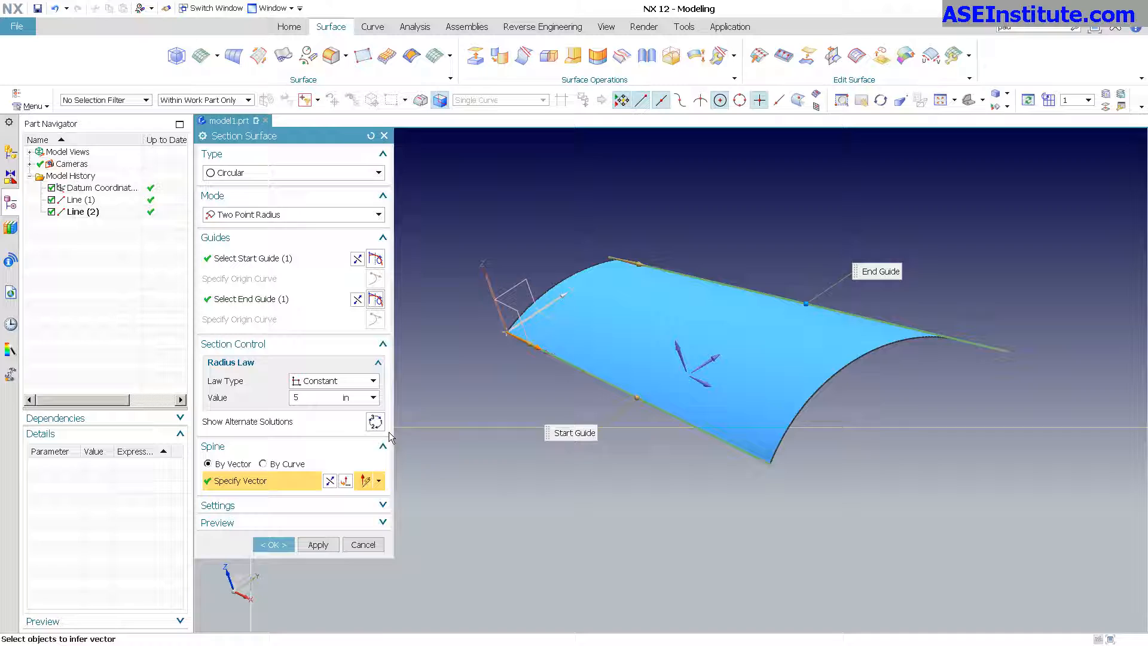
mouse_move(375, 423)
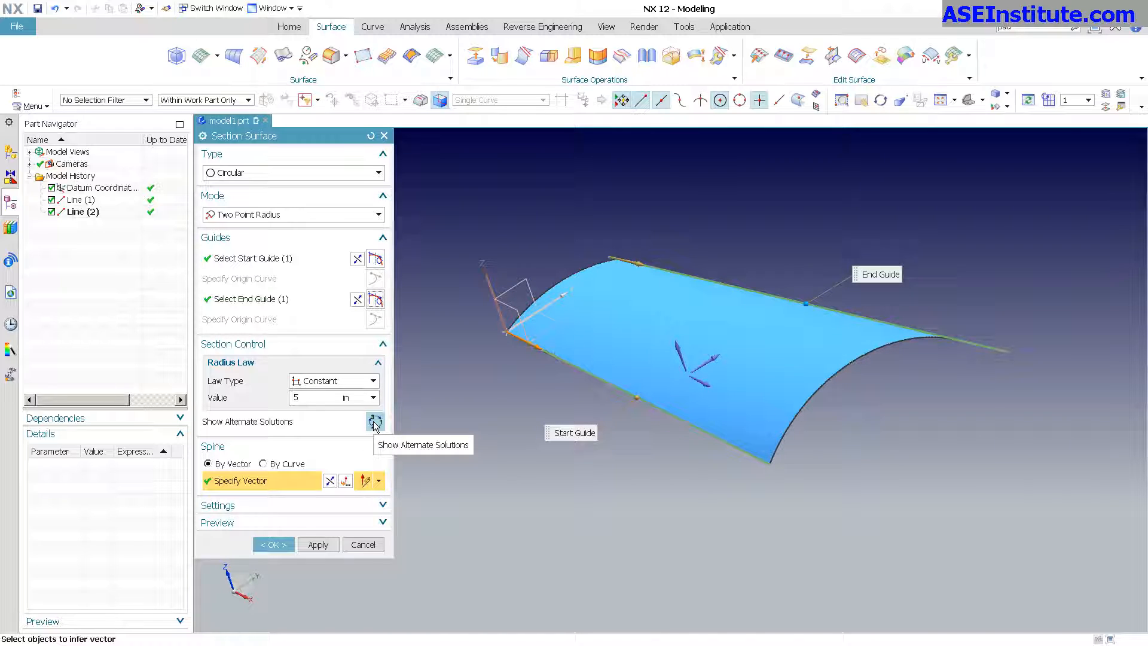
left_click(375, 422)
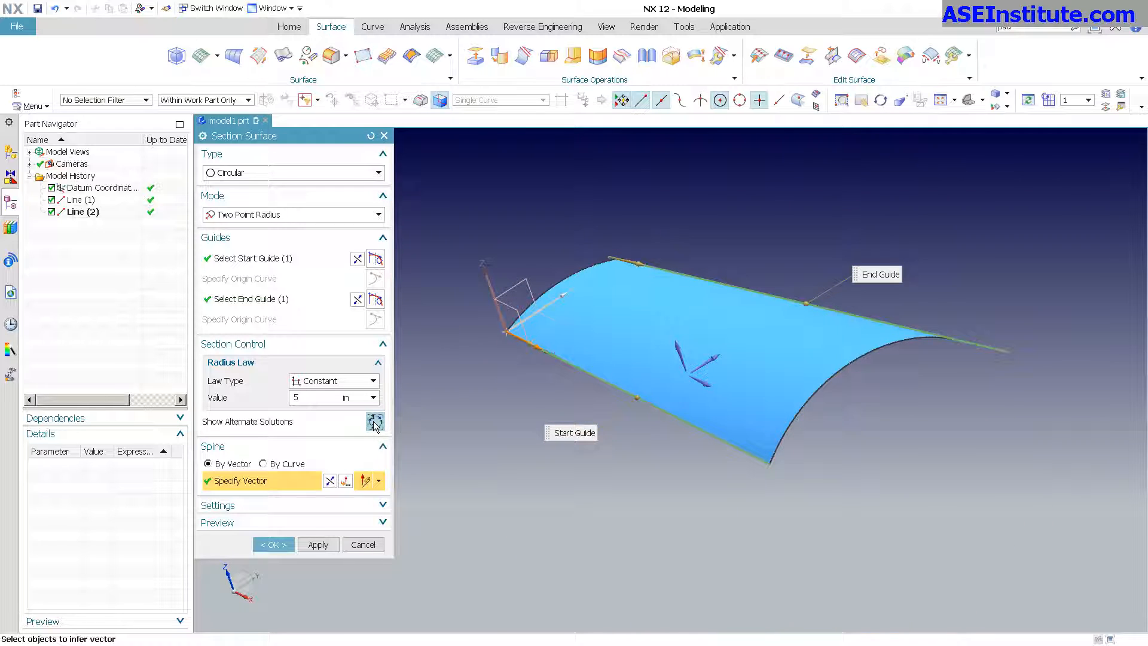
left_click(374, 423)
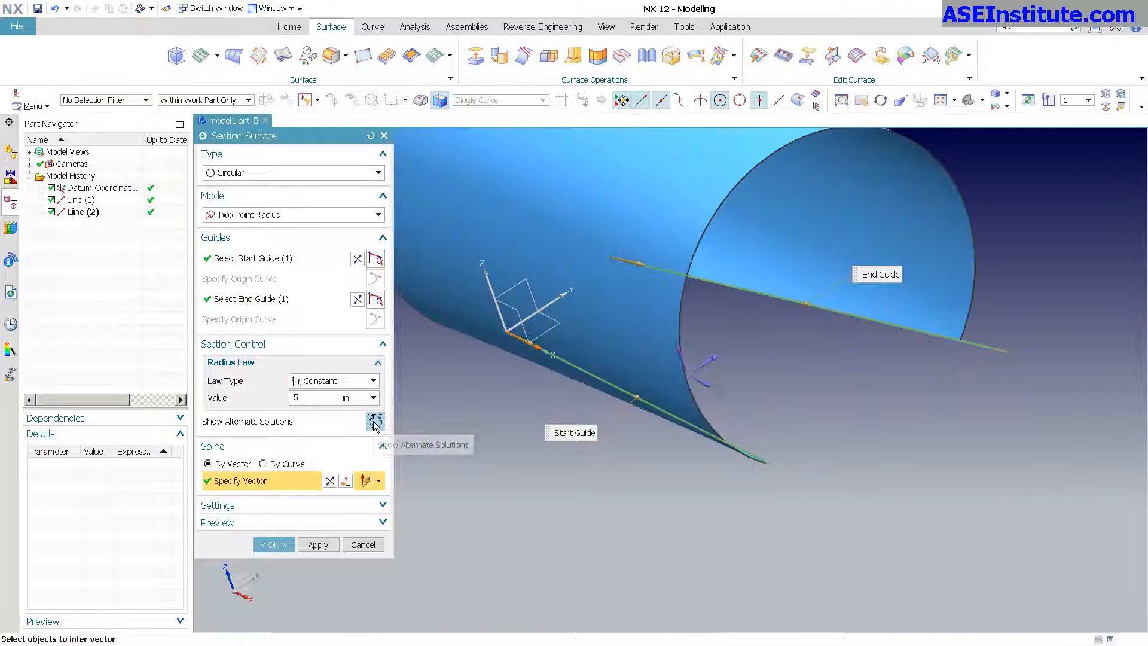
left_click(375, 421)
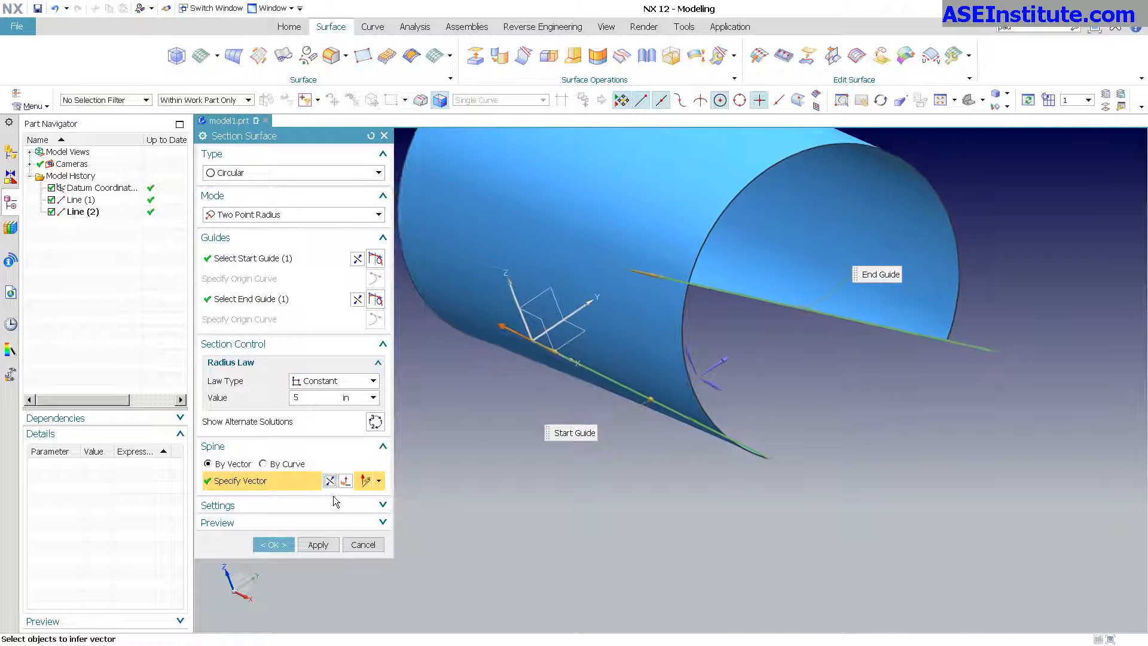
left_click(376, 421)
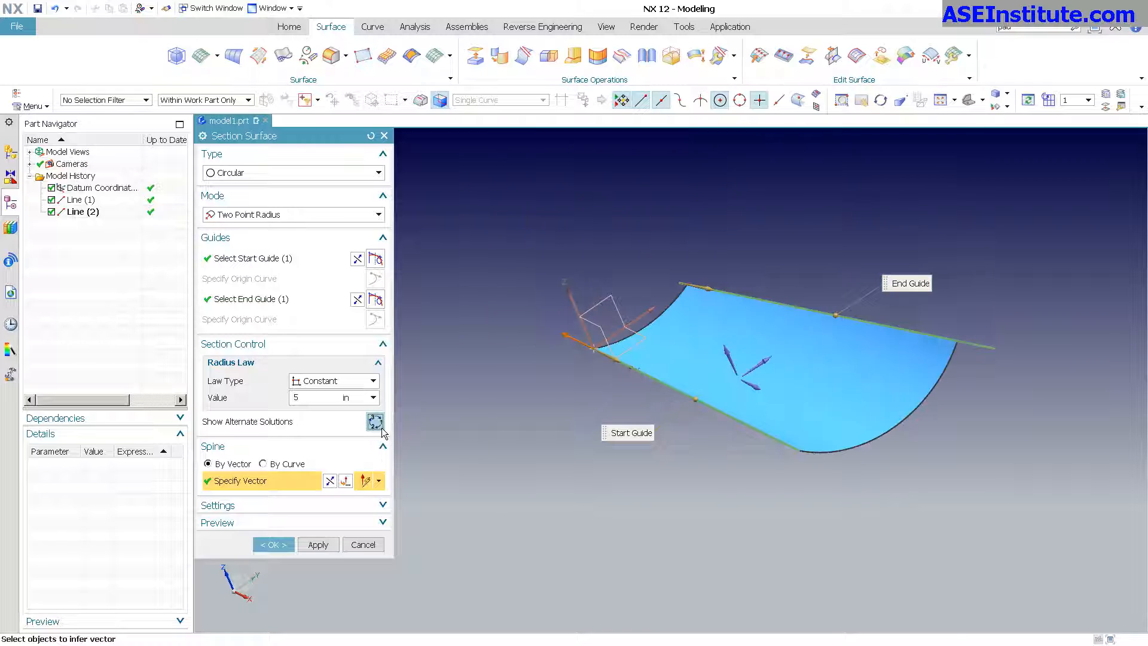
left_click(375, 421)
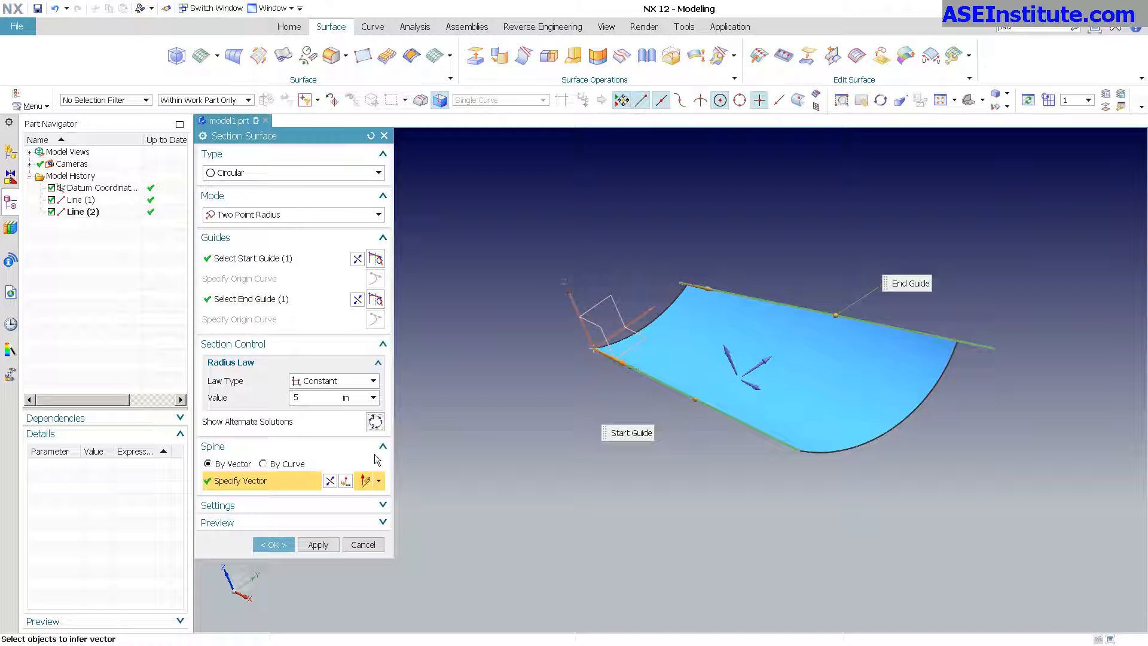
left_click(375, 421)
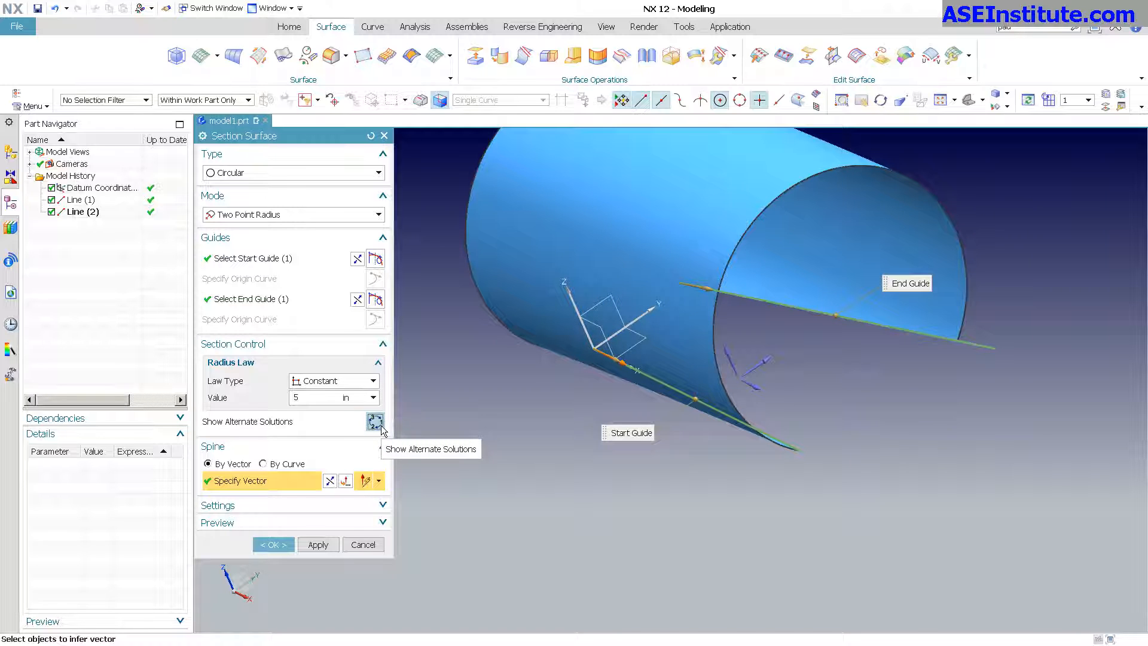
left_click(374, 421)
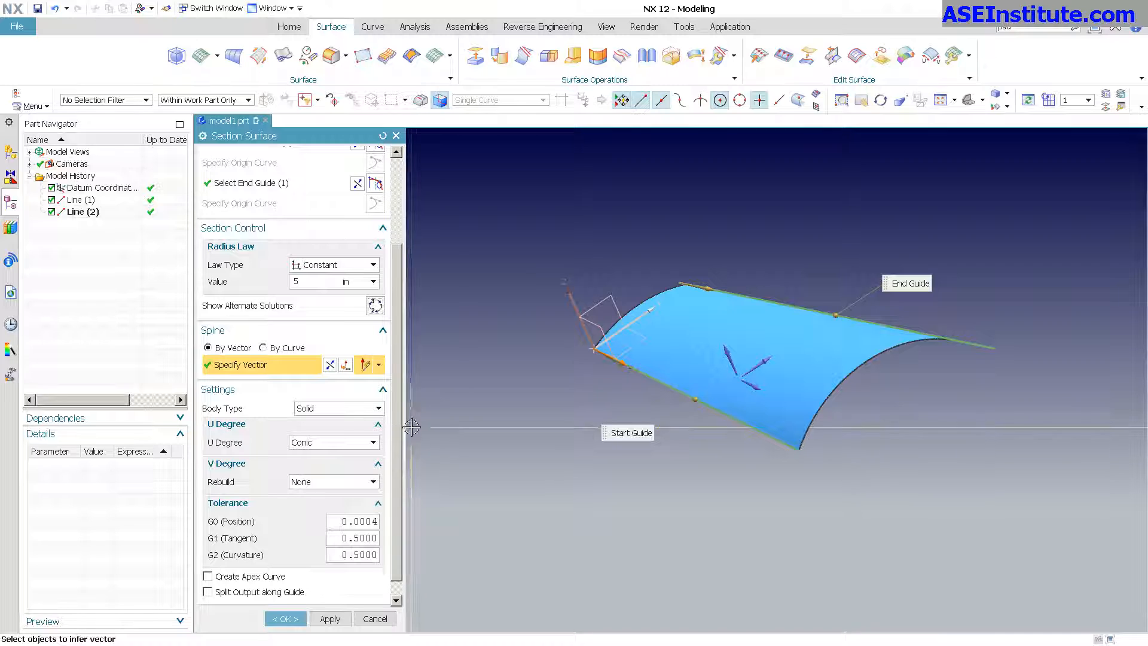
Review the Section Surface Settings and confirm the short-arc surface with OK.
scroll("down", 3)
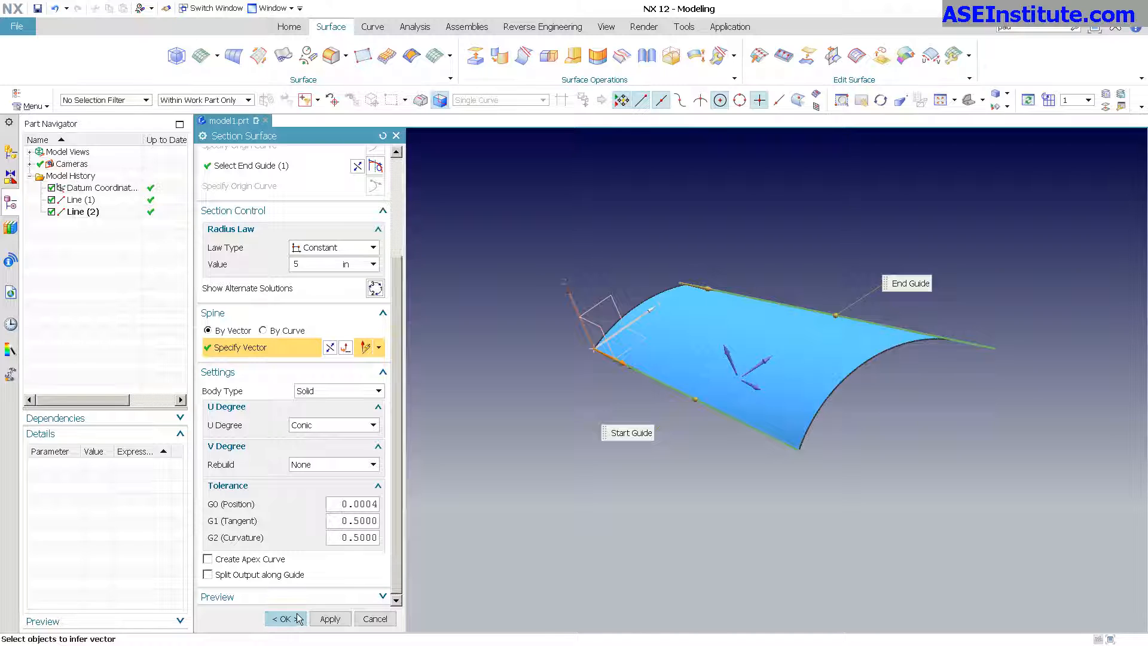
left_click(283, 619)
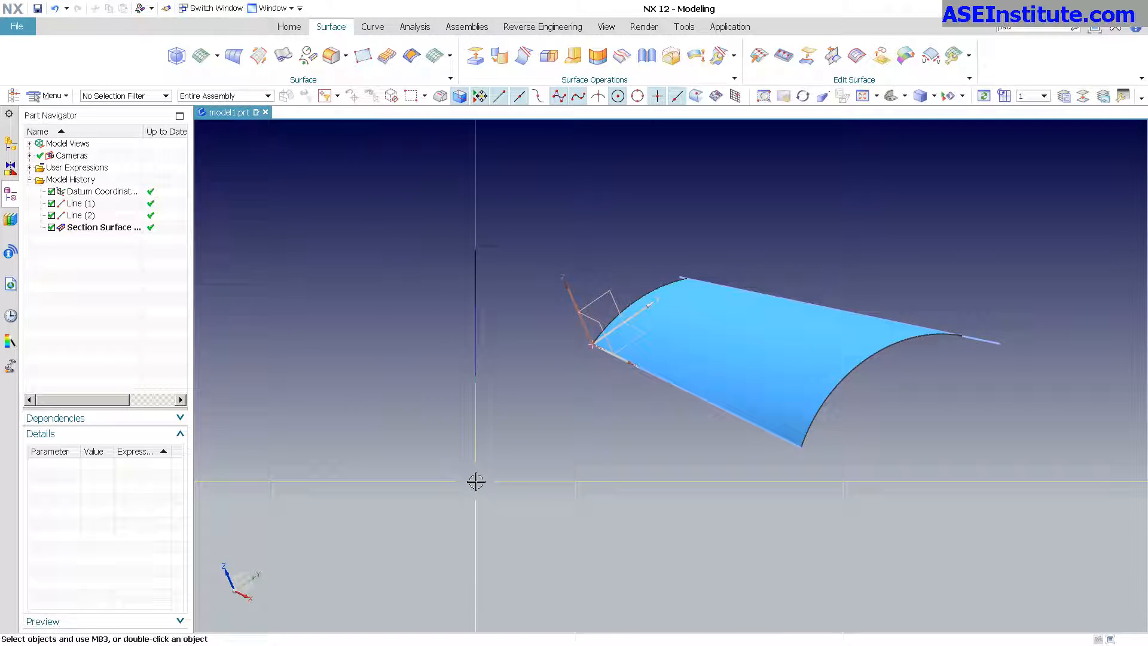
Open the analysis tools to show the section surface's poles and orbit to inspect it.
left_click(415, 26)
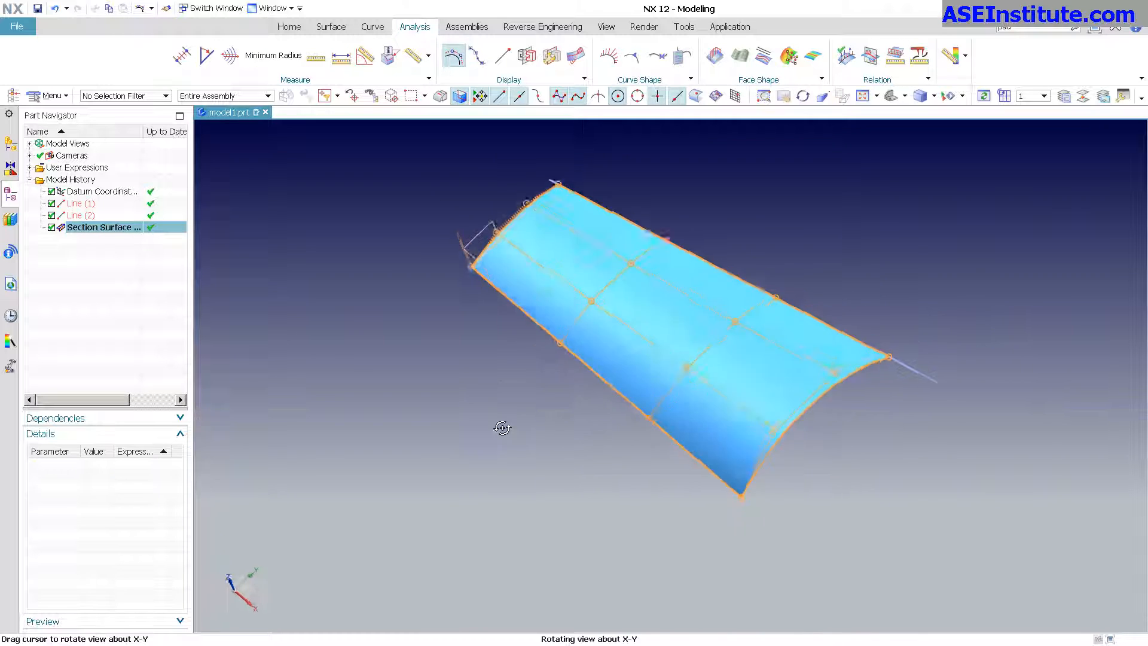
left_click_drag(503, 428, 503, 402)
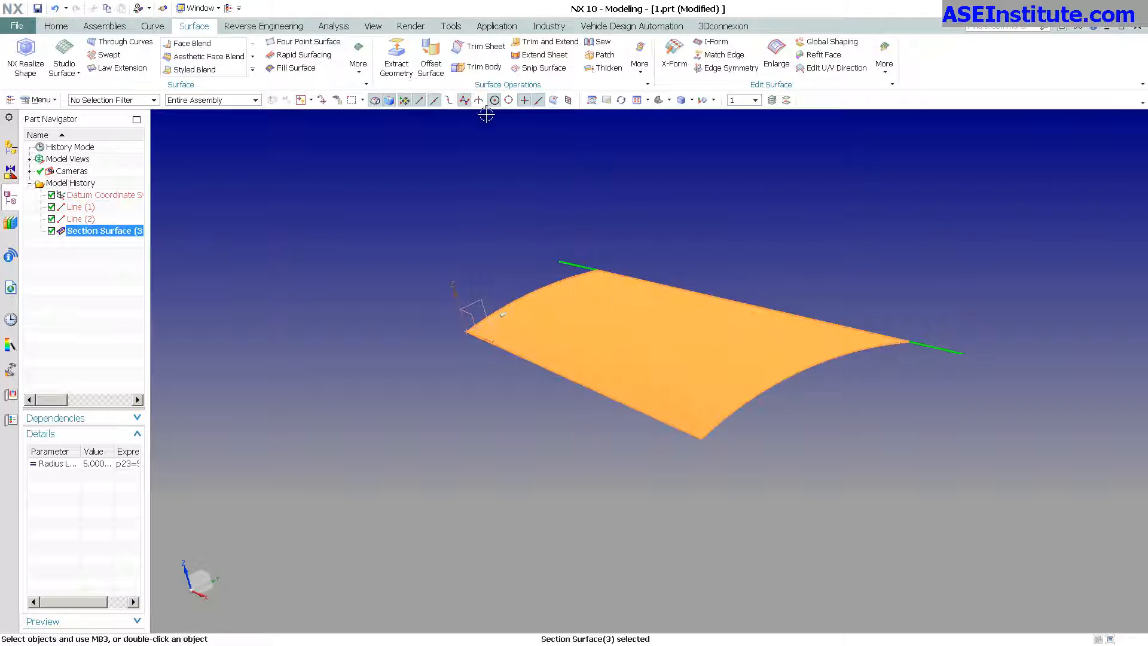
left_click(333, 25)
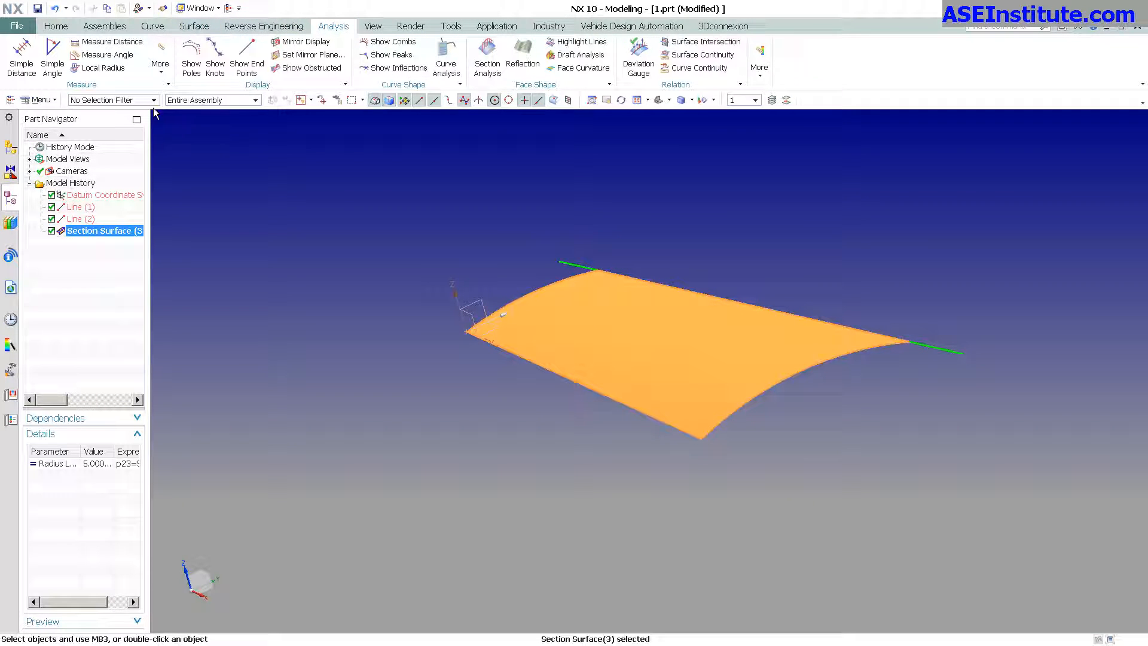
left_click_drag(659, 329, 552, 406)
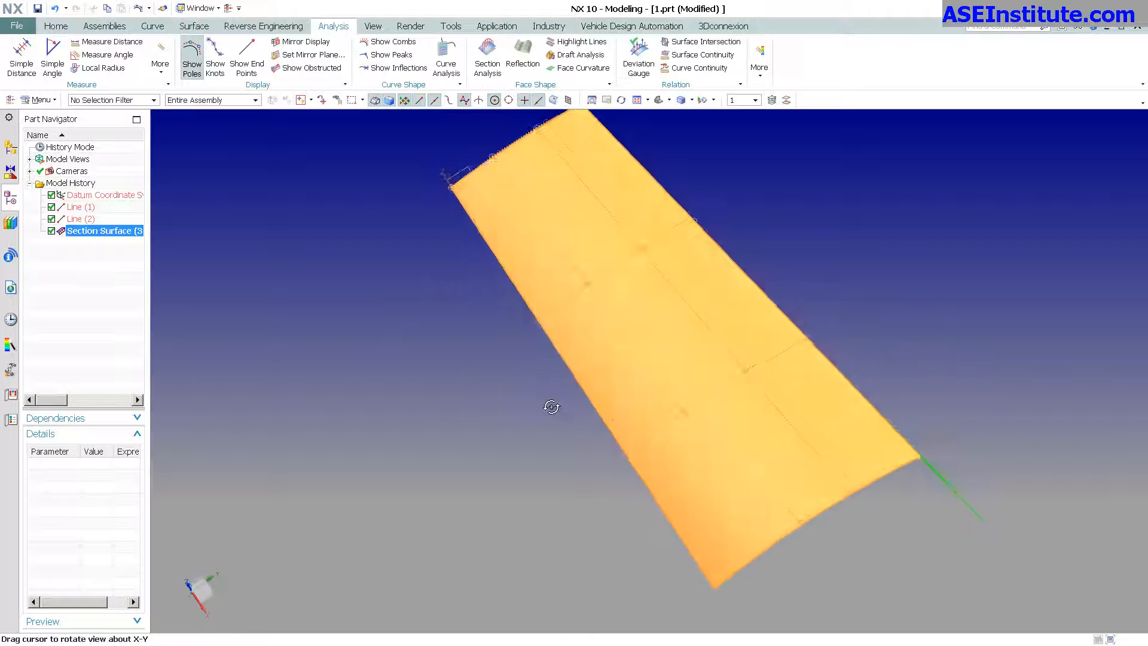